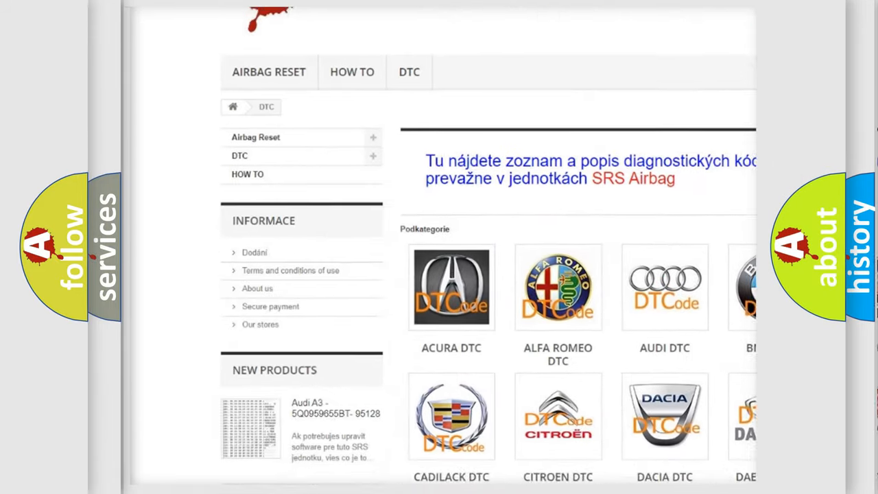
pyautogui.scroll(-3)
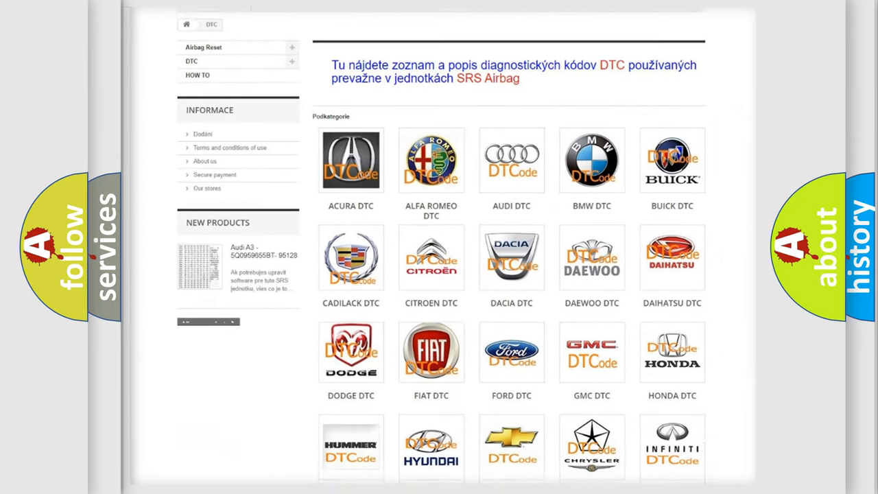
pyautogui.scroll(-3)
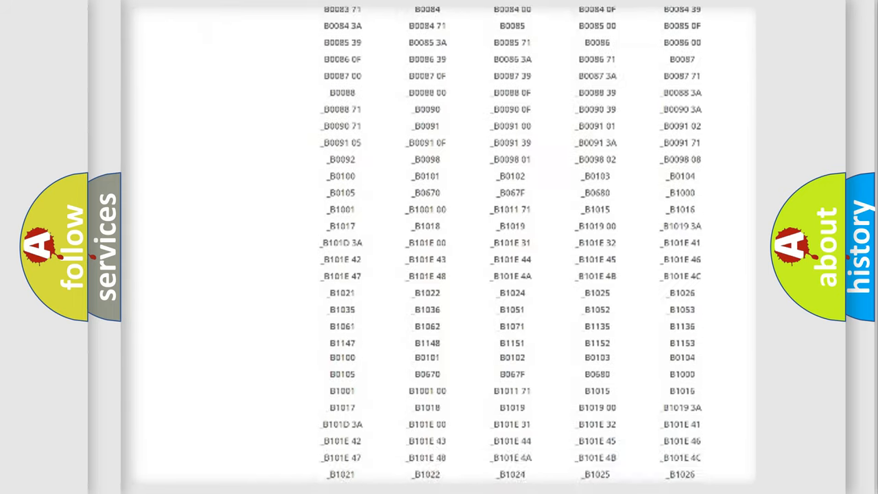
pyautogui.scroll(3)
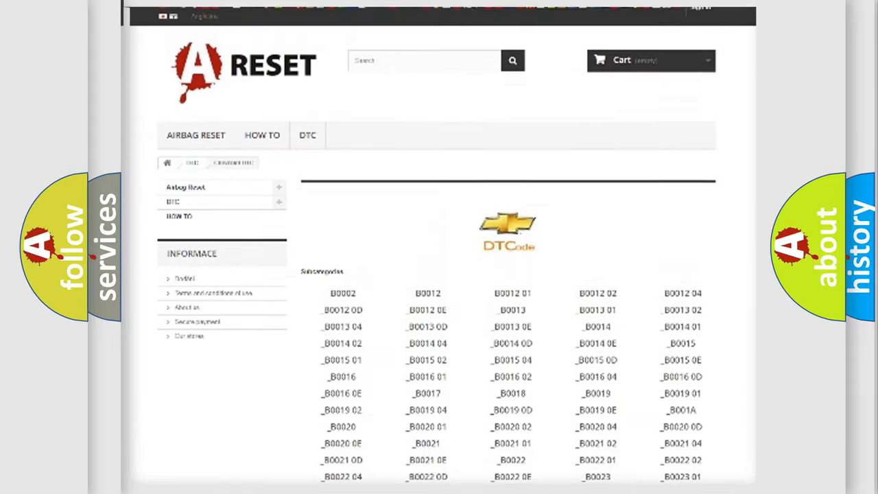